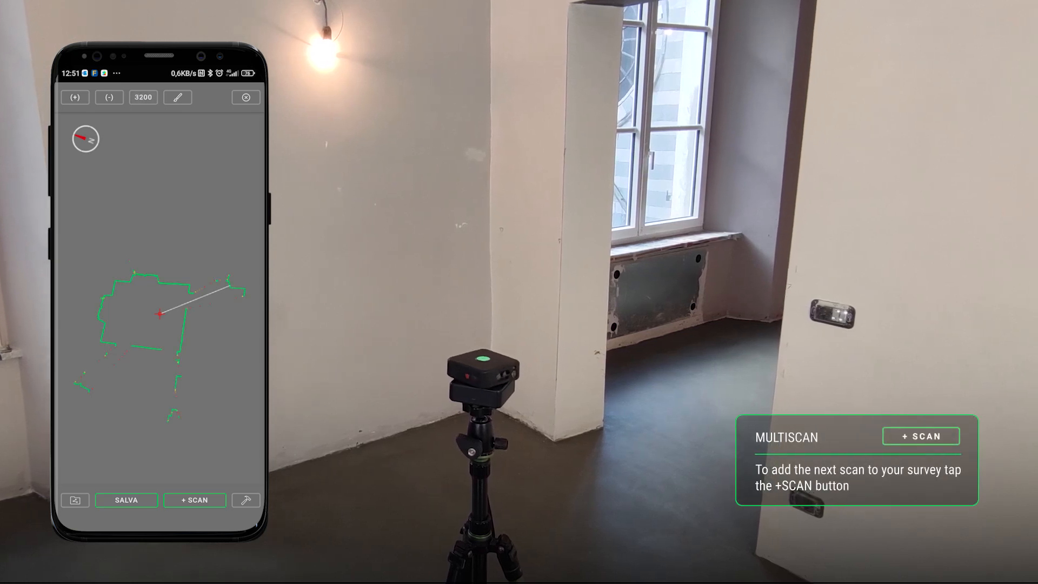
Step: Tap +SCAN to start adding a second scan to the survey
{"action": "left_click", "coordinate": [194, 500]}
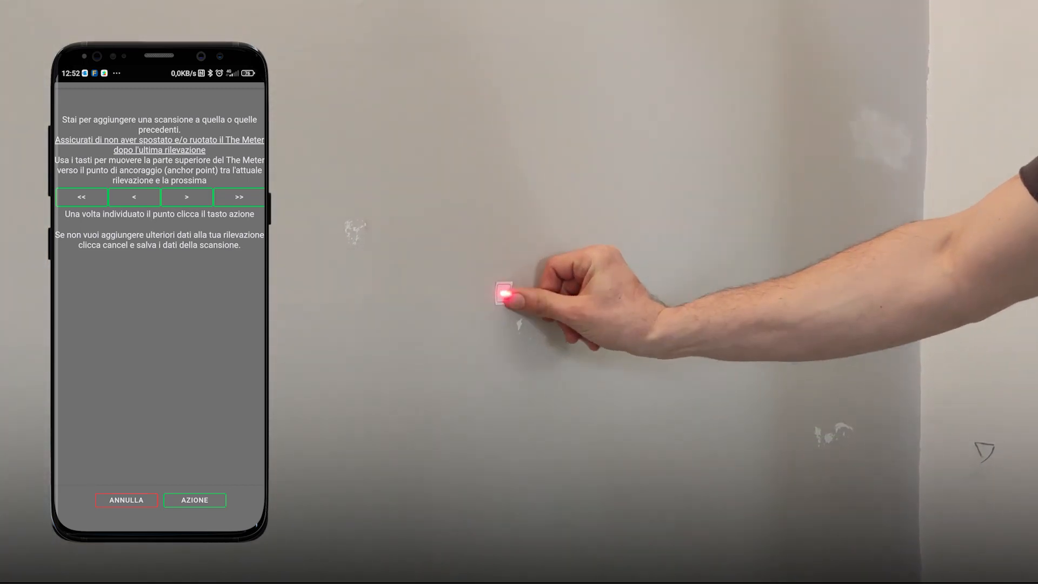
Step: Aim the laser at the wall marker and record it as the anchor point
{"action": "left_click", "coordinate": [195, 500]}
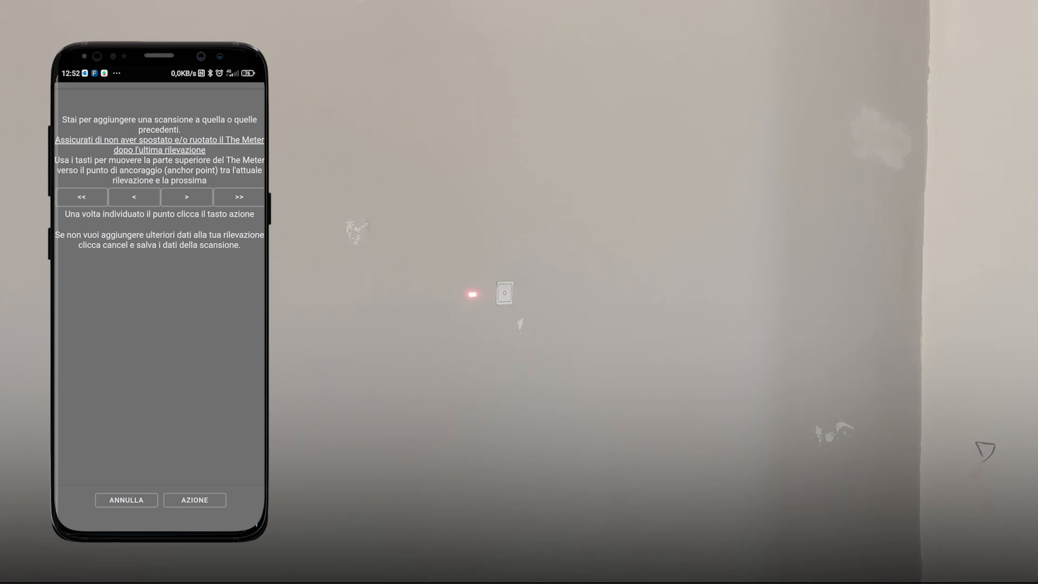
{"action": "left_click", "coordinate": [194, 500]}
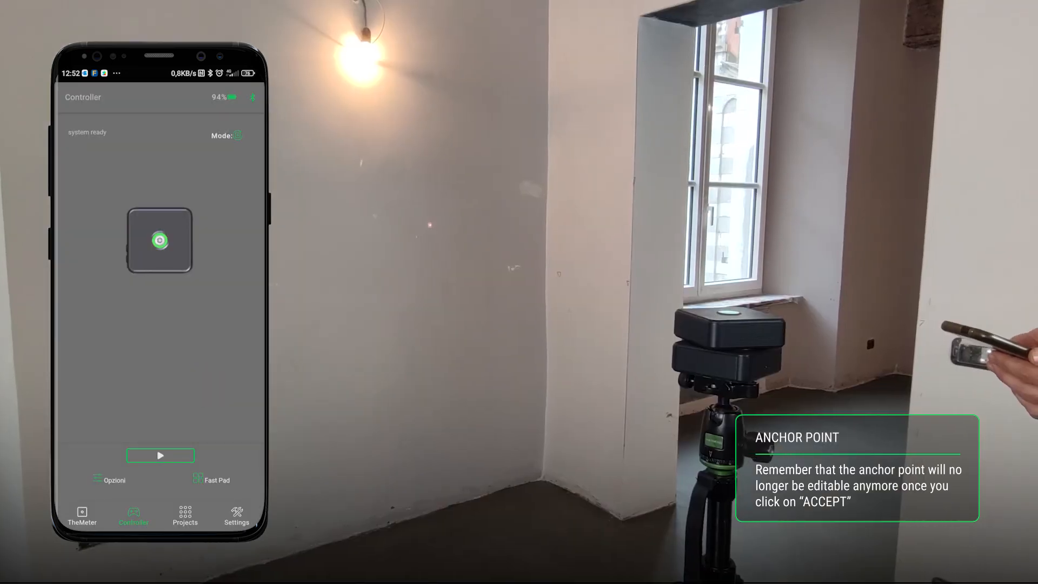
Step: Start the next scan from the Controller screen
{"action": "left_click", "coordinate": [160, 455]}
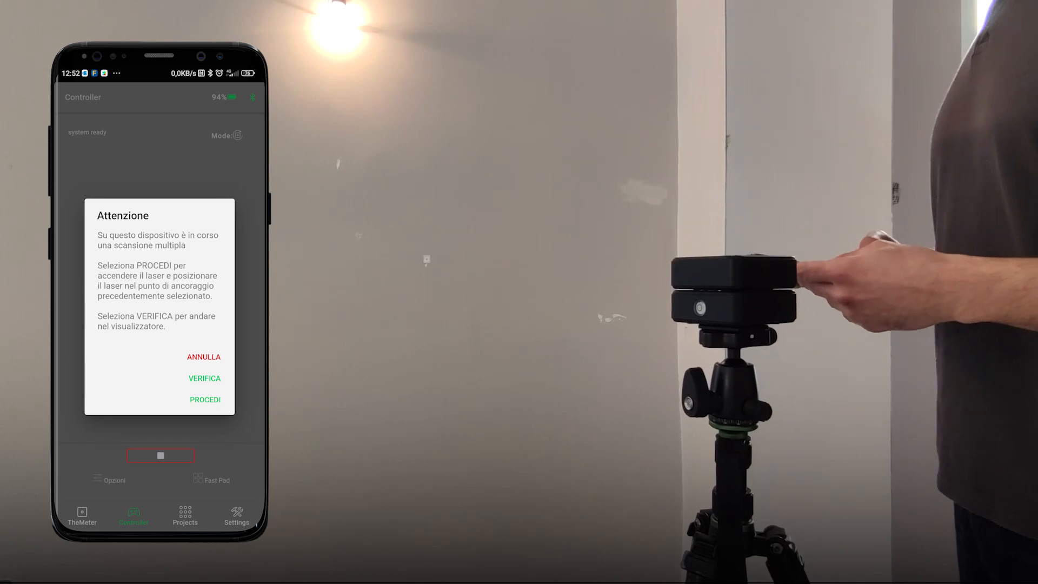
Step: Proceed to aim the laser on the anchor and run the scan
{"action": "left_click", "coordinate": [205, 399]}
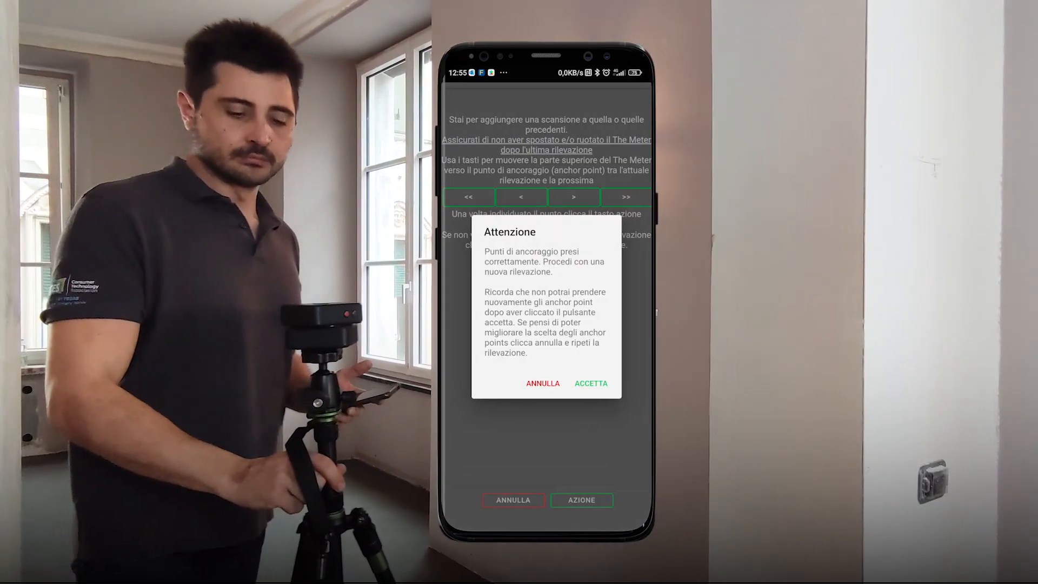
Step: Accept the anchor points, start the scan, and confirm laser alignment on the anchor
{"action": "left_click", "coordinate": [590, 384]}
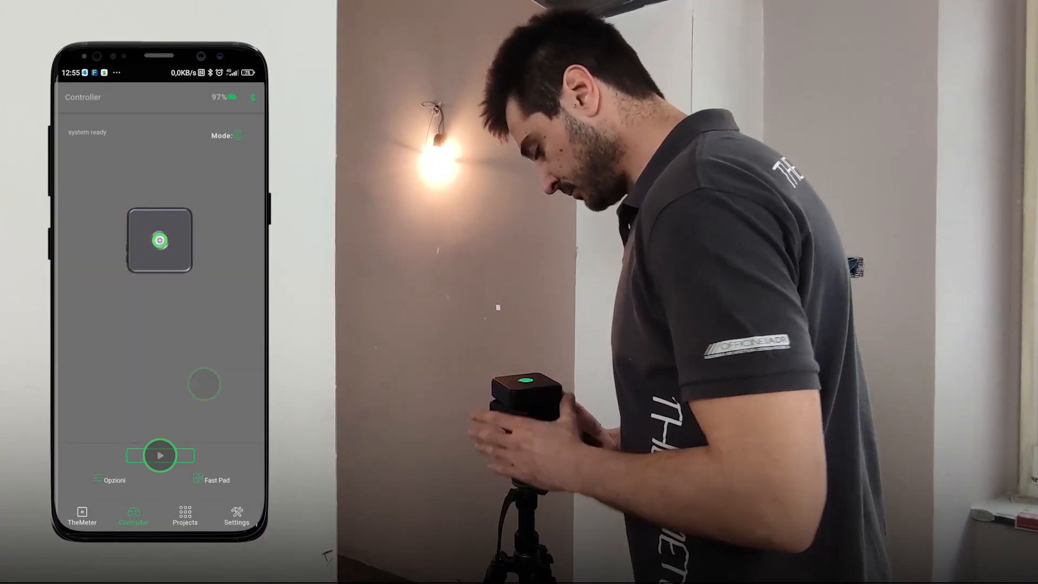
{"action": "left_click", "coordinate": [161, 455]}
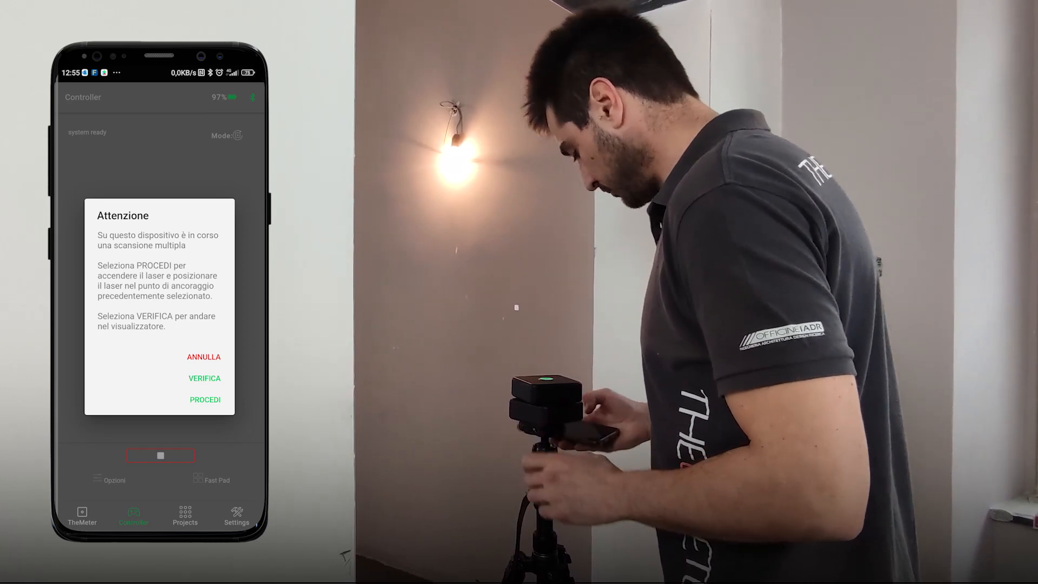
{"action": "left_click", "coordinate": [205, 399]}
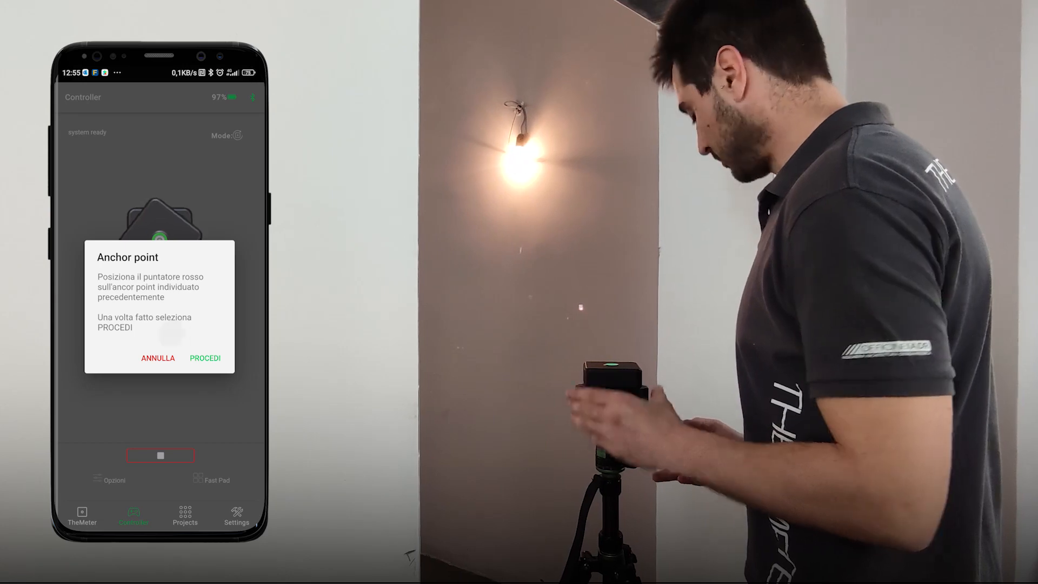
{"action": "left_click", "coordinate": [205, 358]}
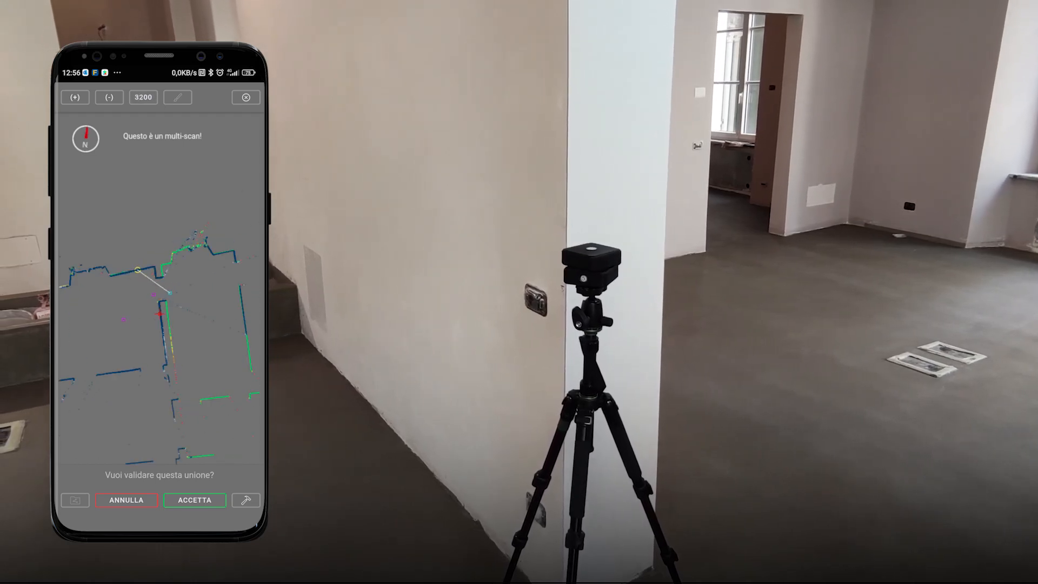
Step: Accept the merge, rotate the head onto a new anchor point, and confirm it
{"action": "left_click", "coordinate": [195, 500]}
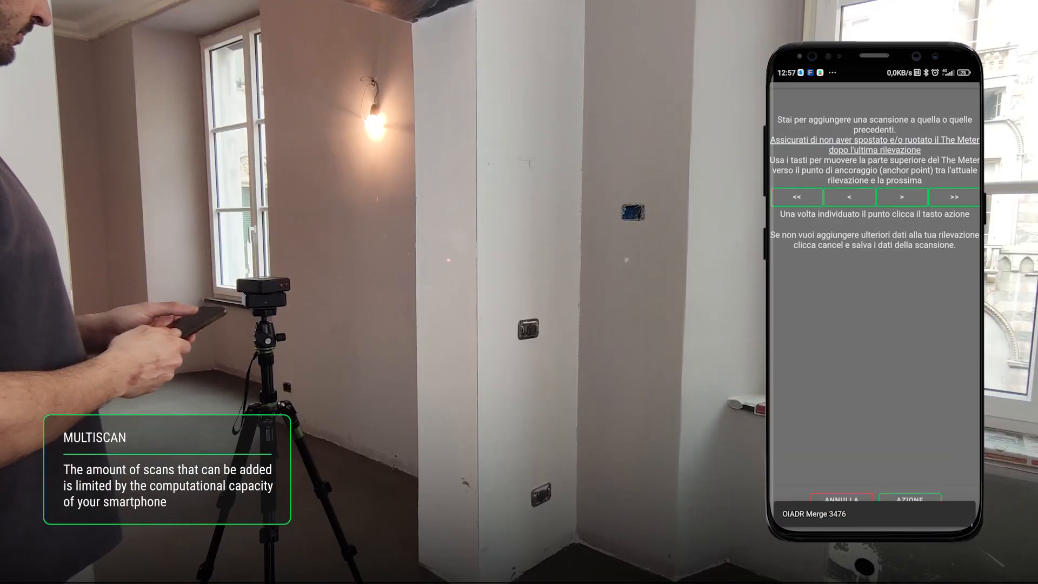
{"action": "left_click", "coordinate": [901, 197]}
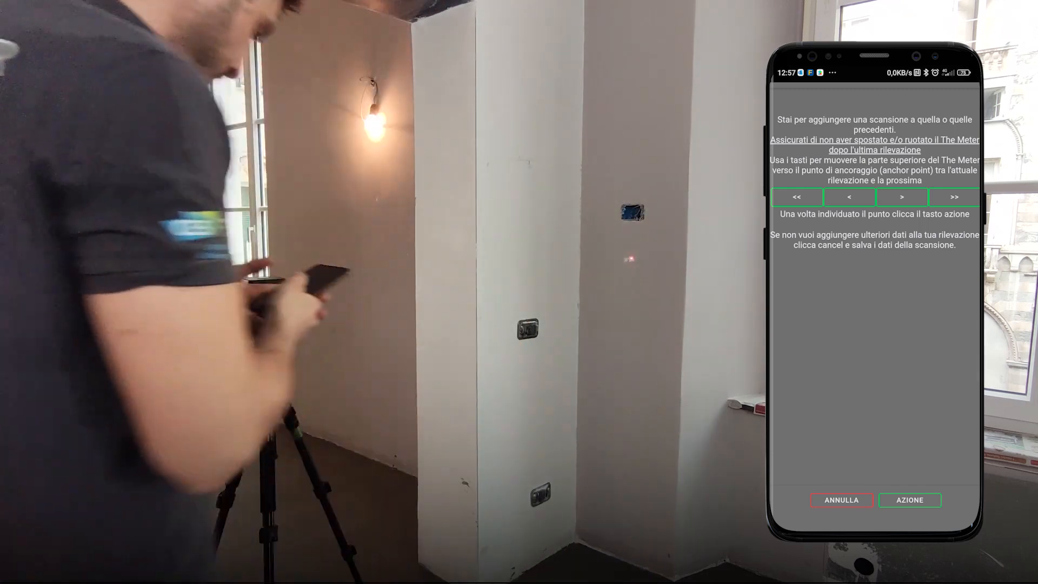
{"action": "left_click", "coordinate": [910, 500]}
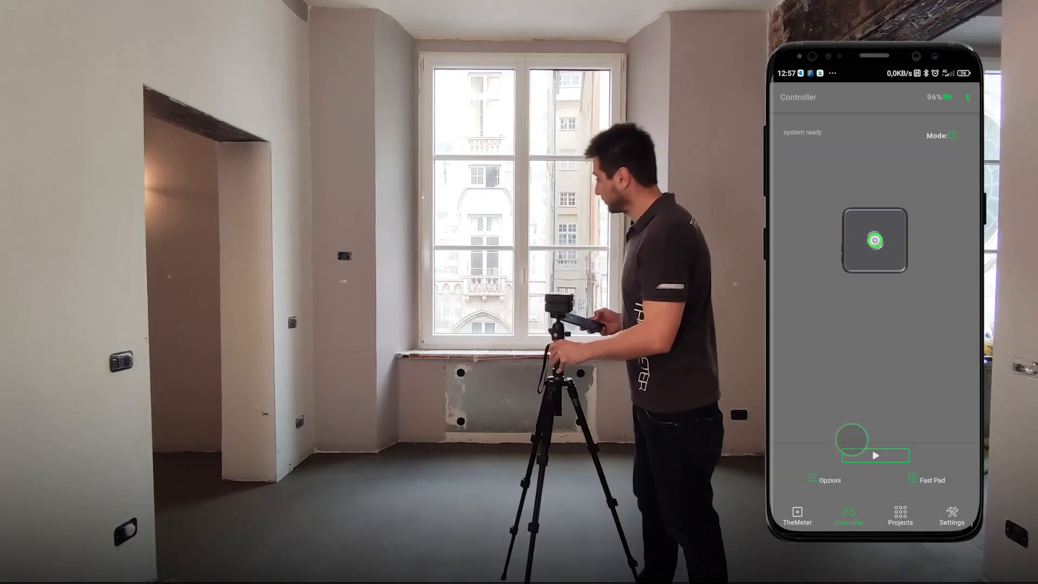
Step: Start the next scan and proceed past the Attenzione warning
{"action": "left_click", "coordinate": [876, 456]}
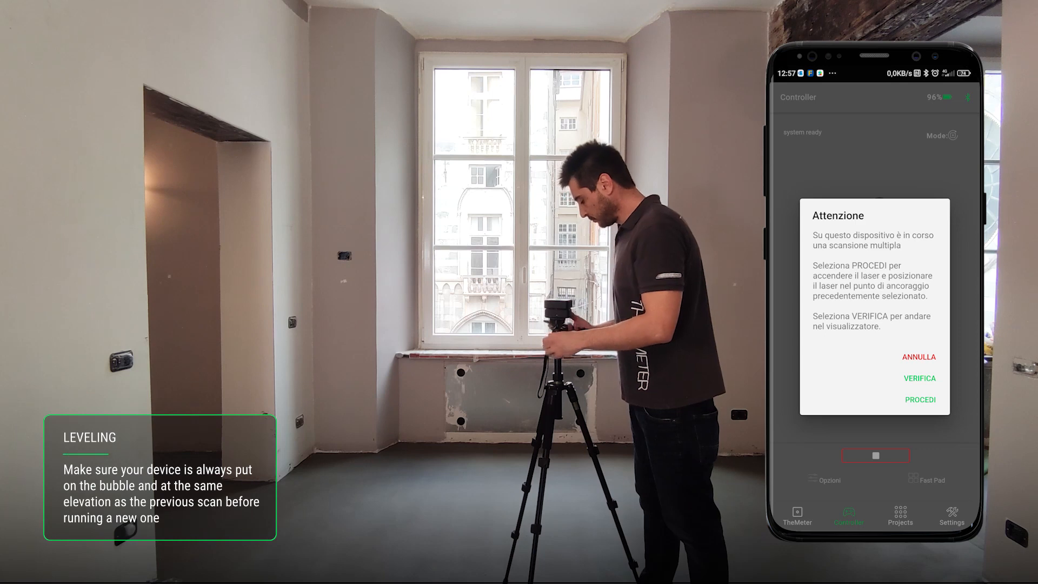
{"action": "left_click", "coordinate": [920, 399]}
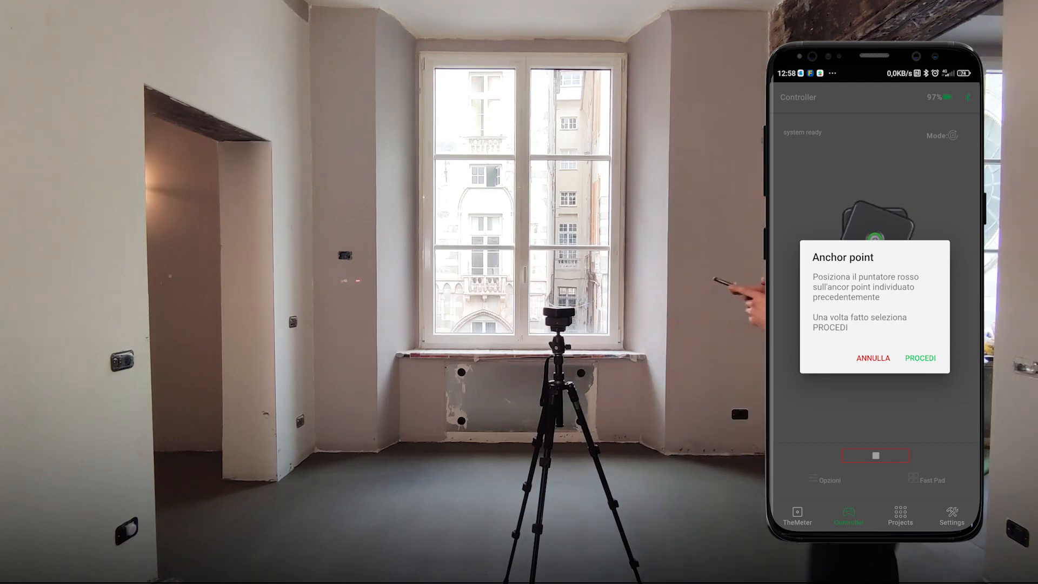
Step: Confirm the laser is on the anchor point in the Anchor point dialog
{"action": "left_click", "coordinate": [920, 357]}
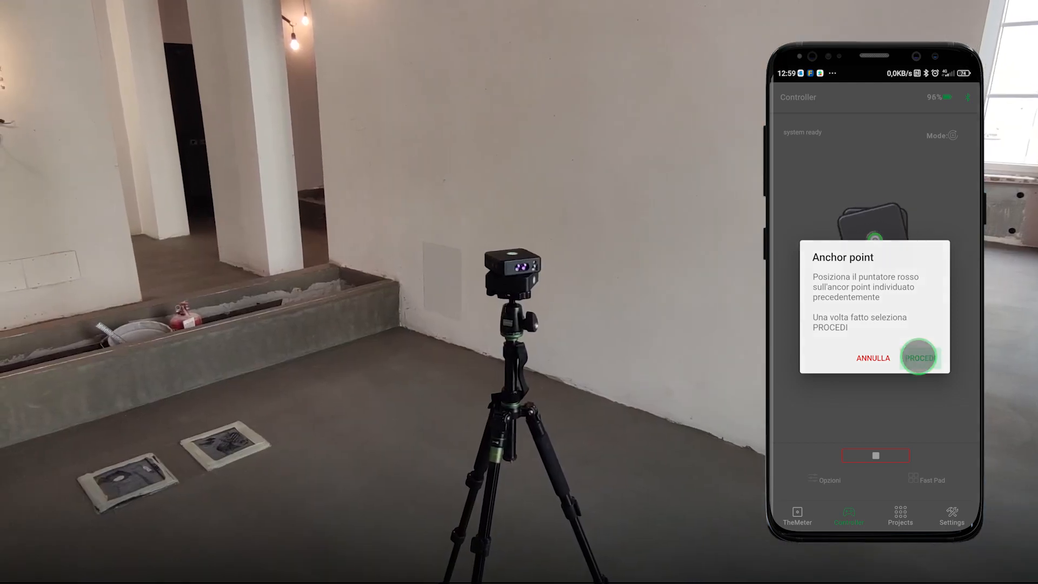
{"action": "left_click", "coordinate": [921, 357]}
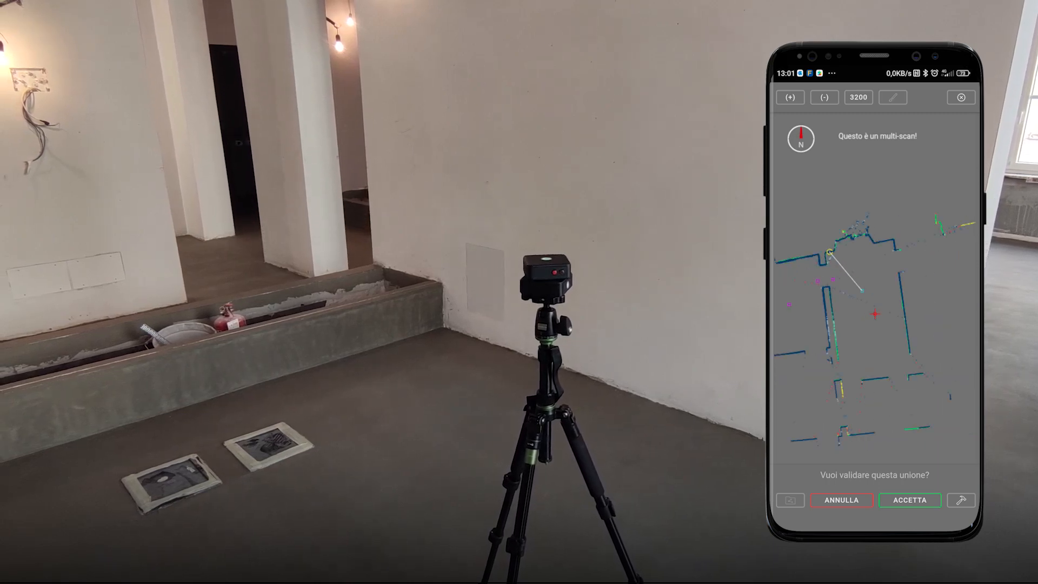
Step: Validate the latest merge with ACCETTA and tap +SCAN for another scan
{"action": "left_click", "coordinate": [909, 500]}
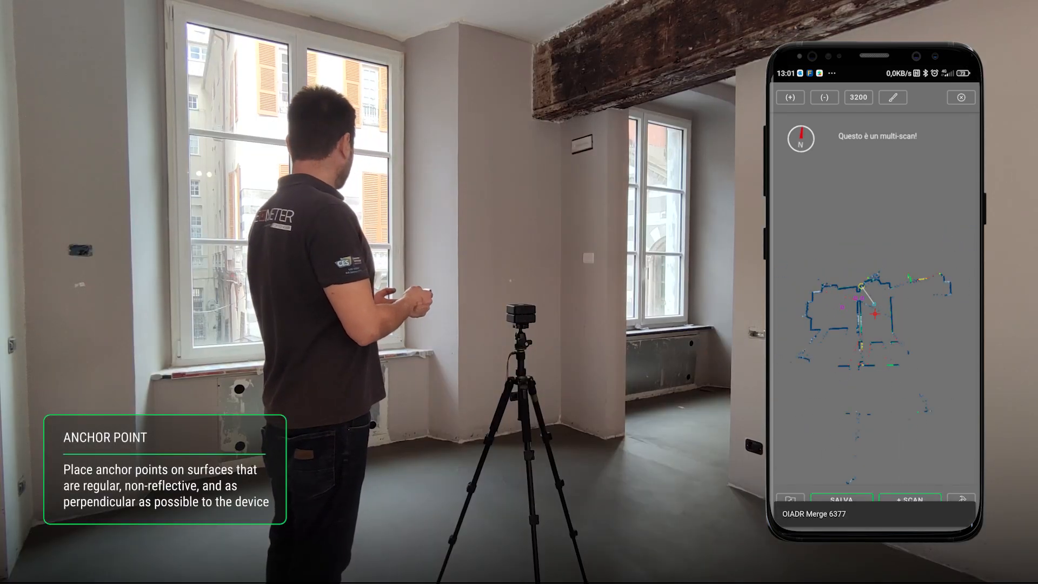
{"action": "left_click", "coordinate": [909, 500]}
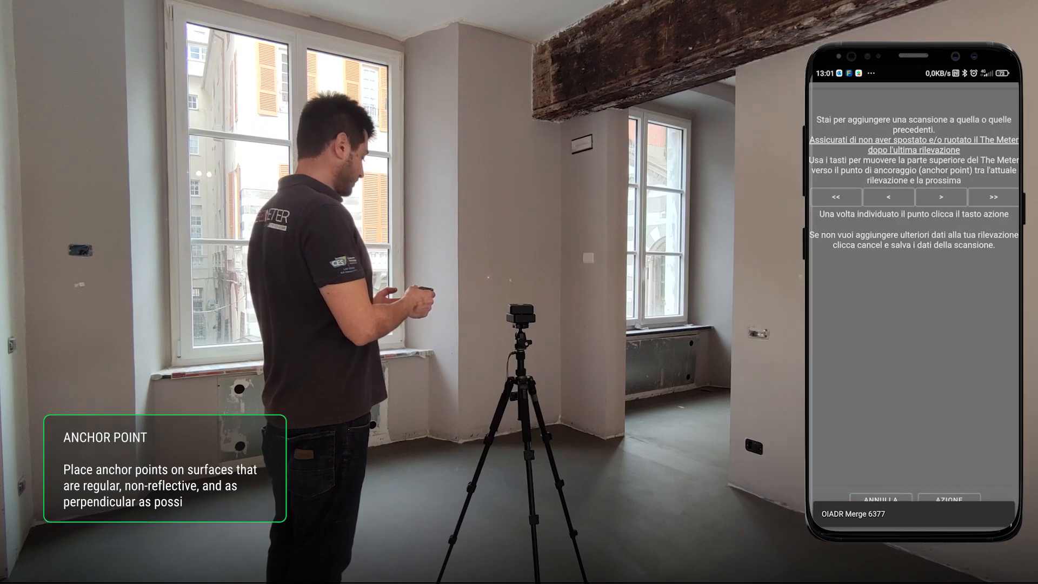